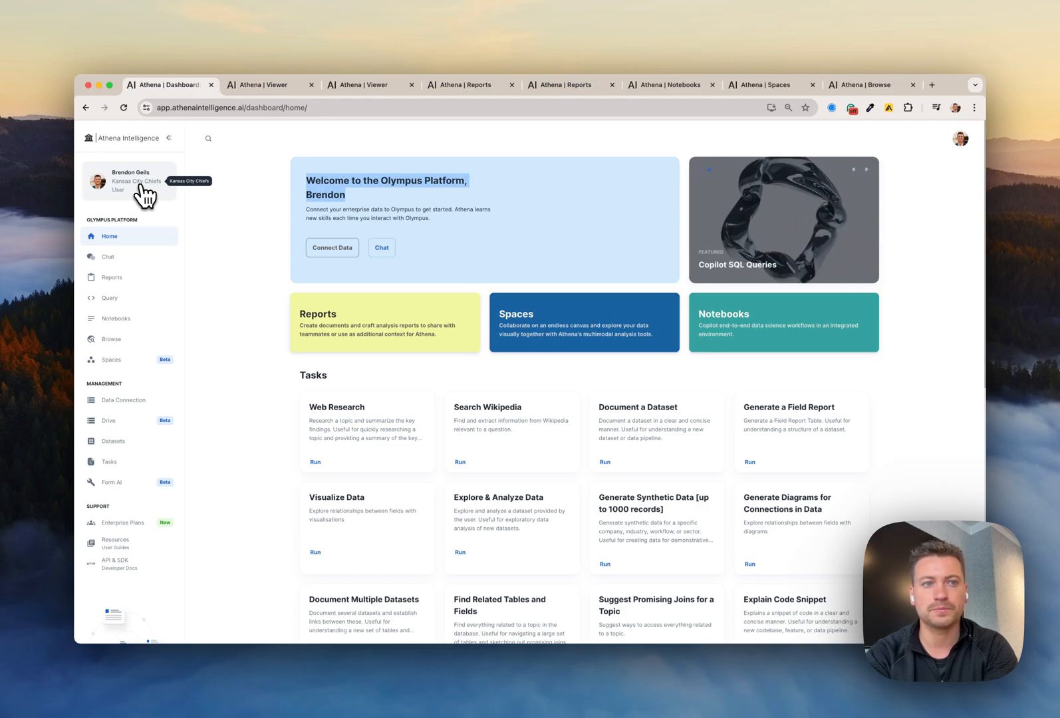
mouse_move(228, 193)
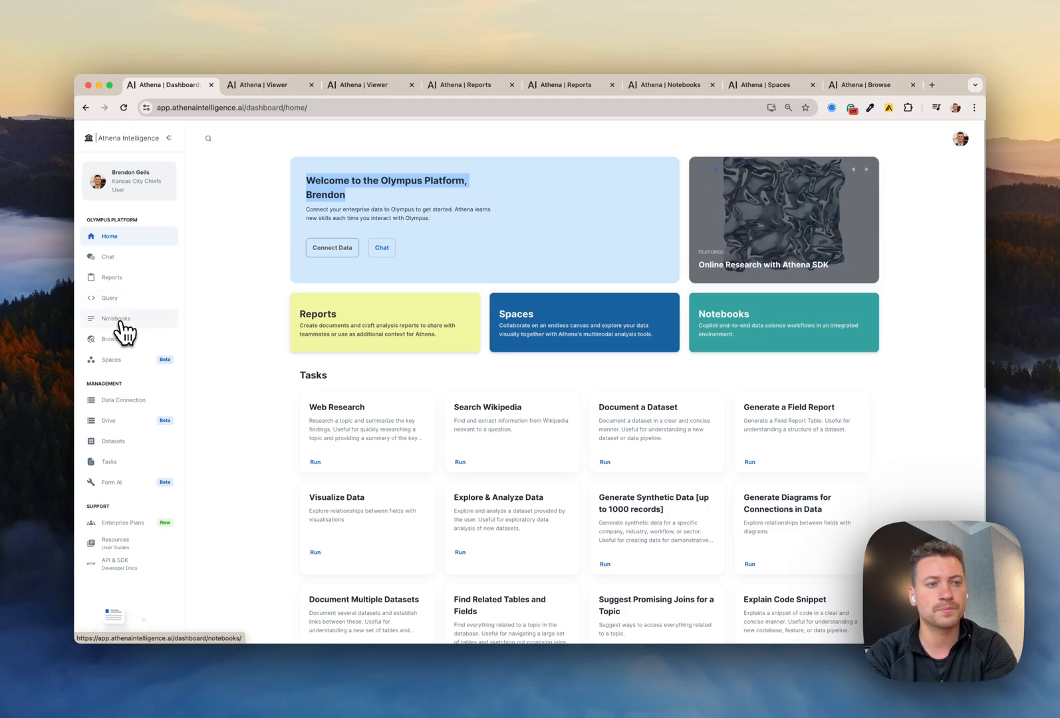
mouse_move(124, 379)
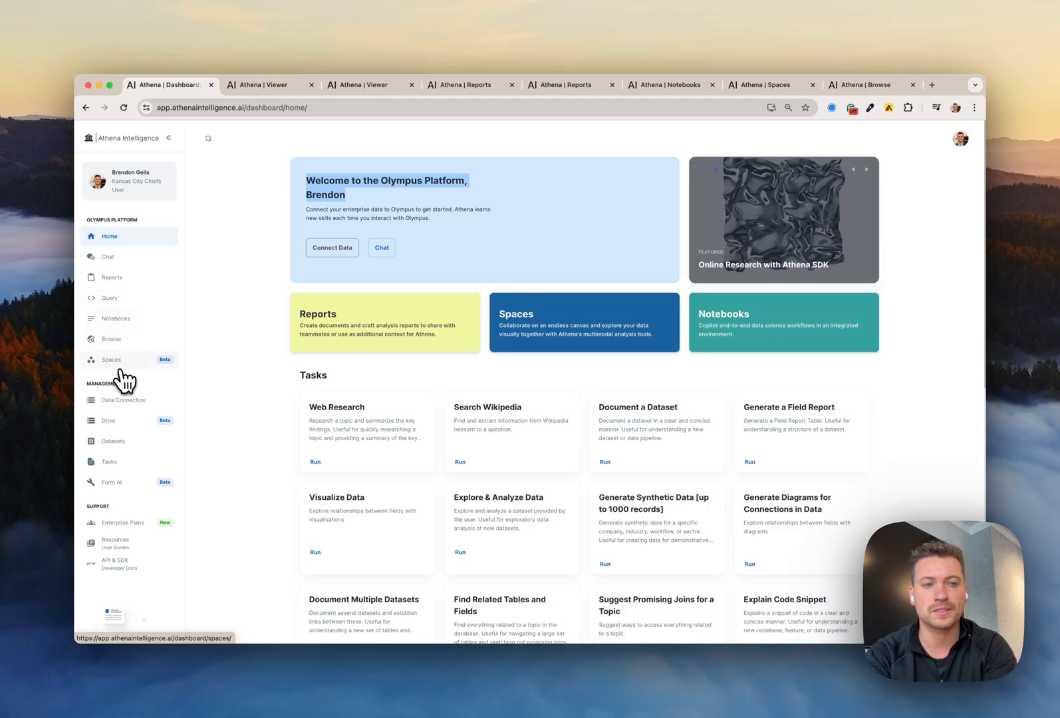
Browse the Data Connection connector catalog before moving on to Drive's 43 documents.
scroll("down", 3)
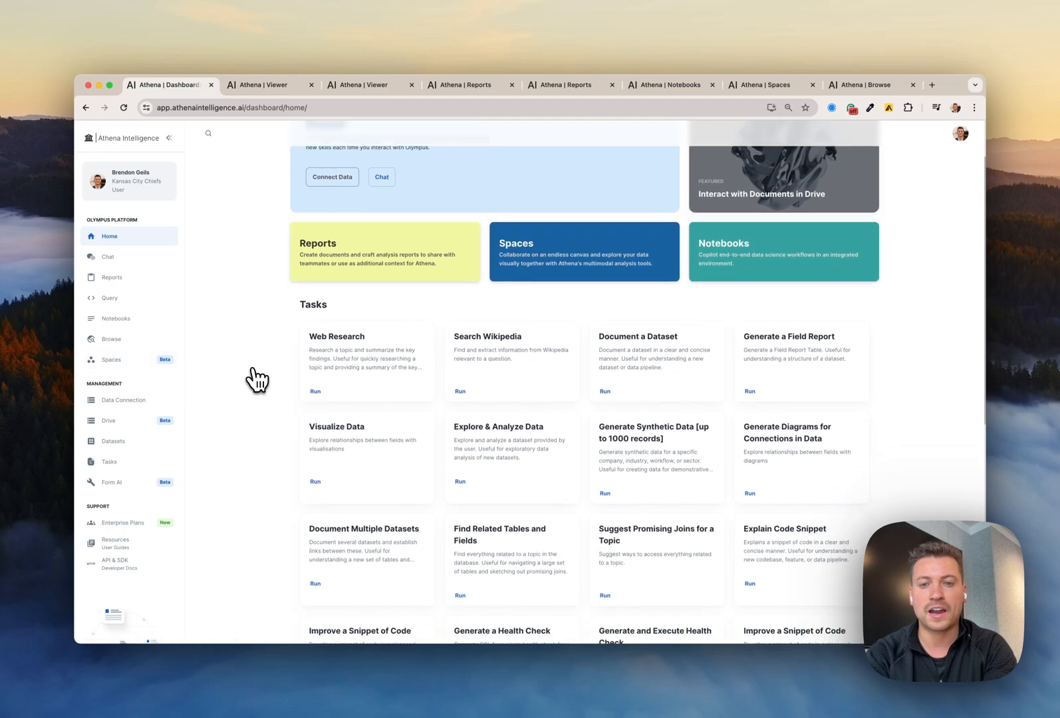
scroll("down", 3)
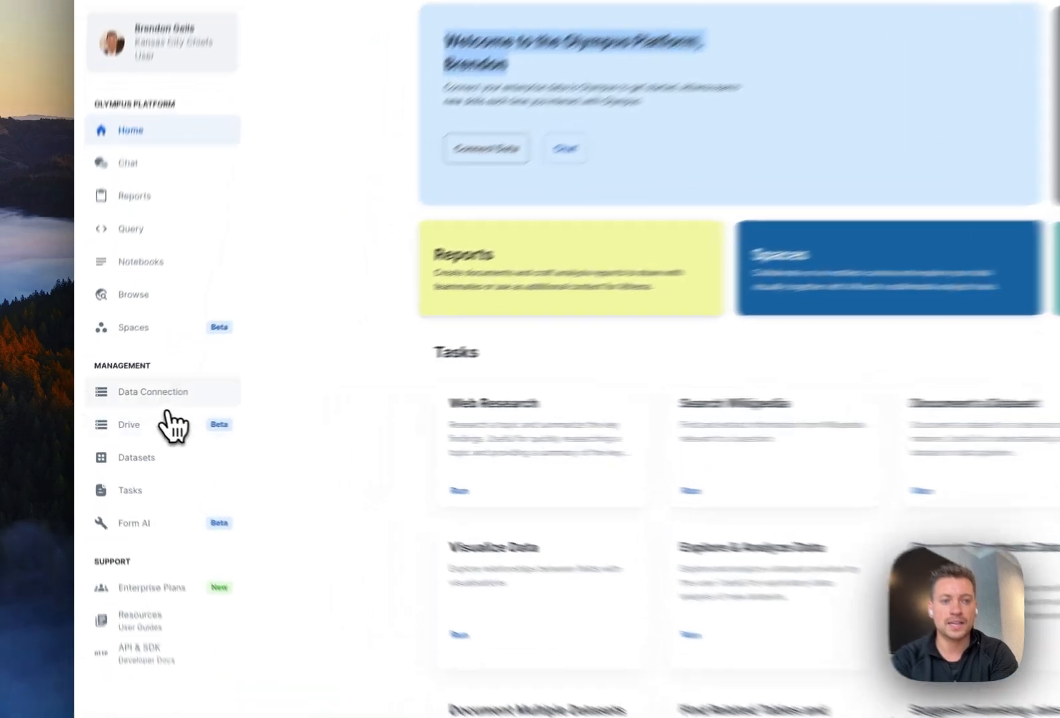
left_click(153, 392)
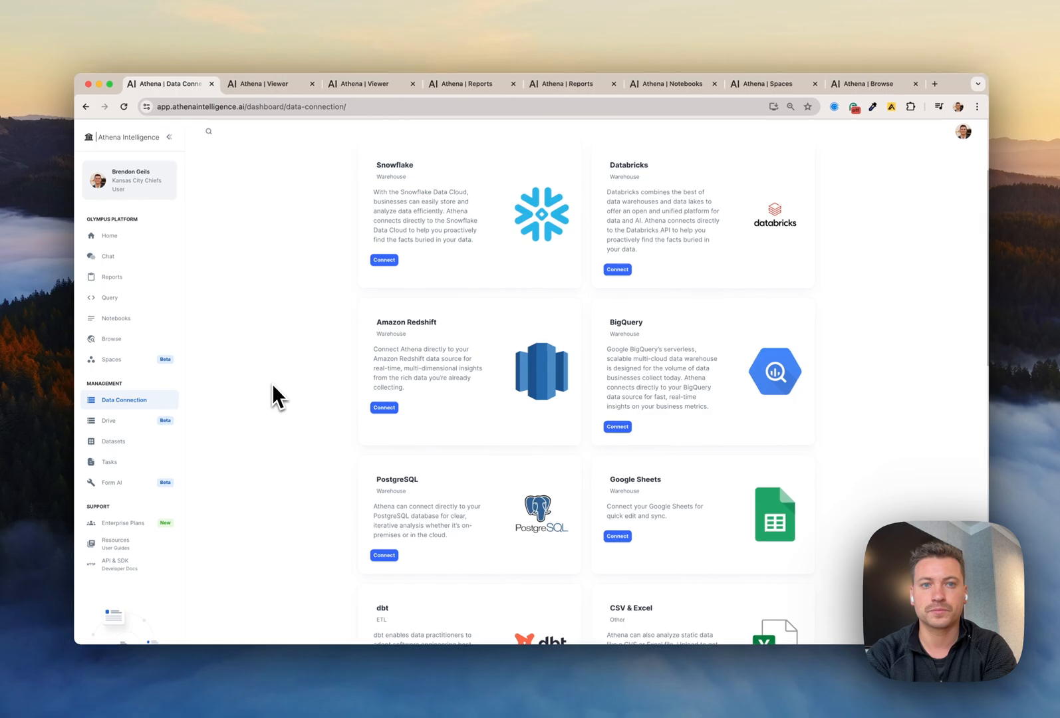
scroll("down", 3)
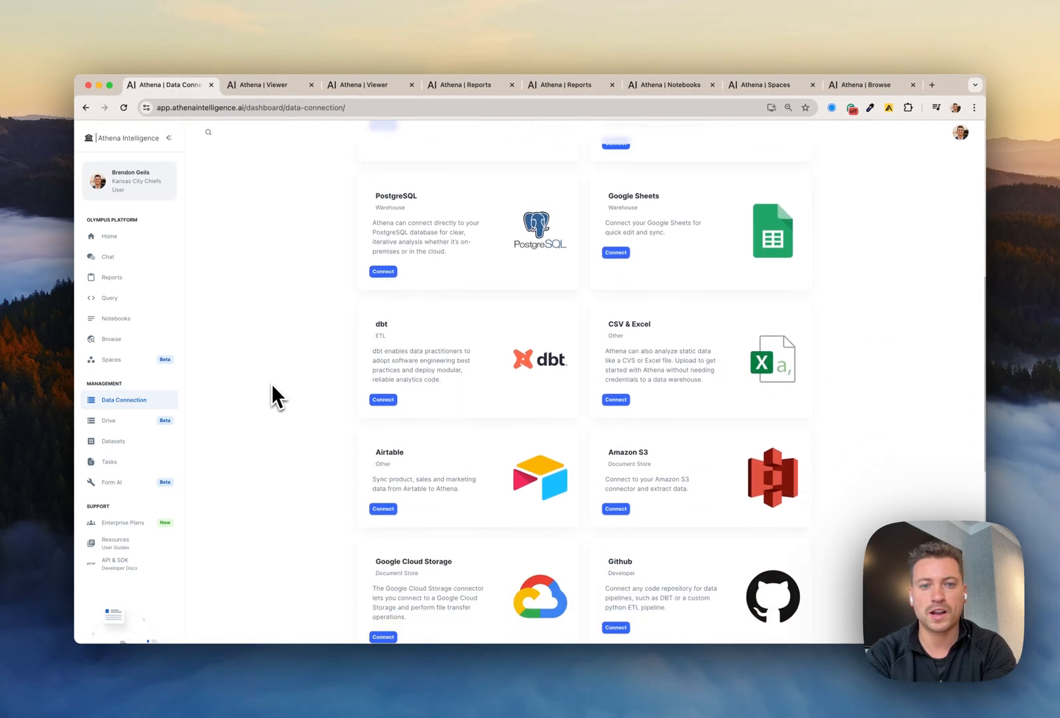
scroll("down", 3)
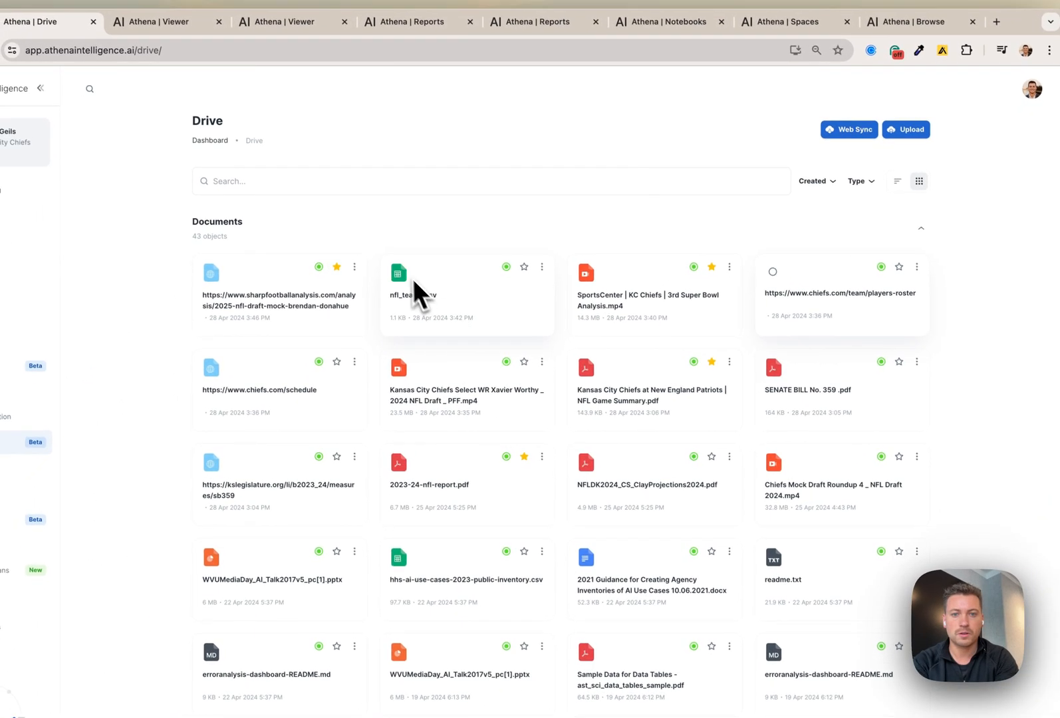
Open the Kansas City Chiefs at New England Patriots NFL Game Summary PDF from Drive.
left_click(651, 395)
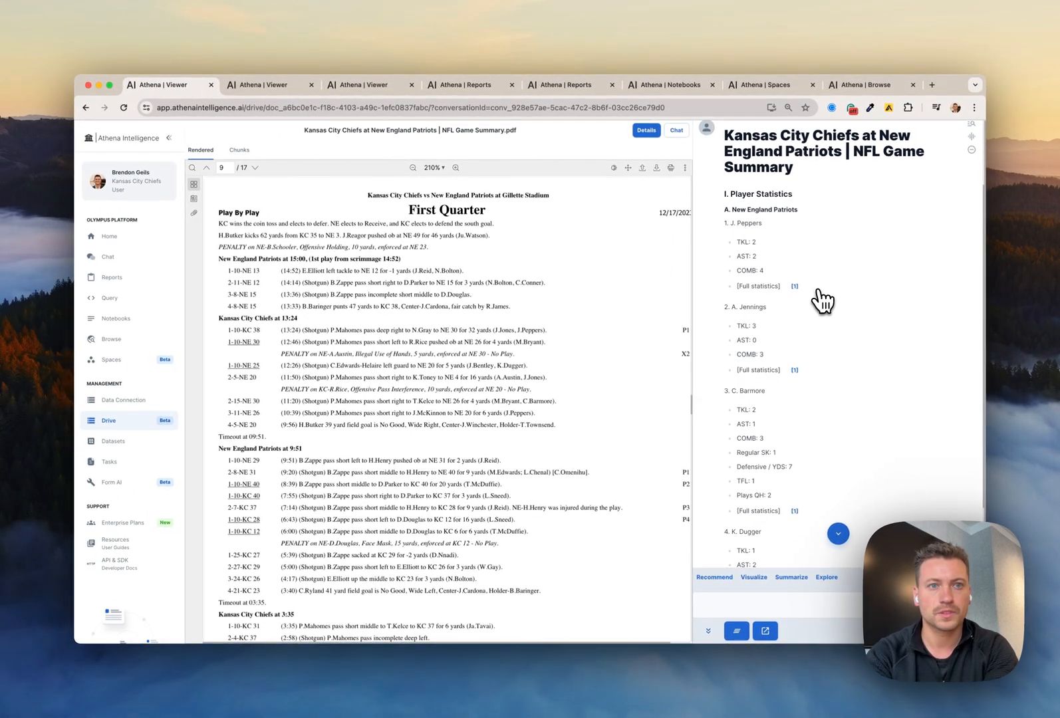
Switch to the 2023-24-nfl-report viewer tab to review its summary chat.
left_click(268, 84)
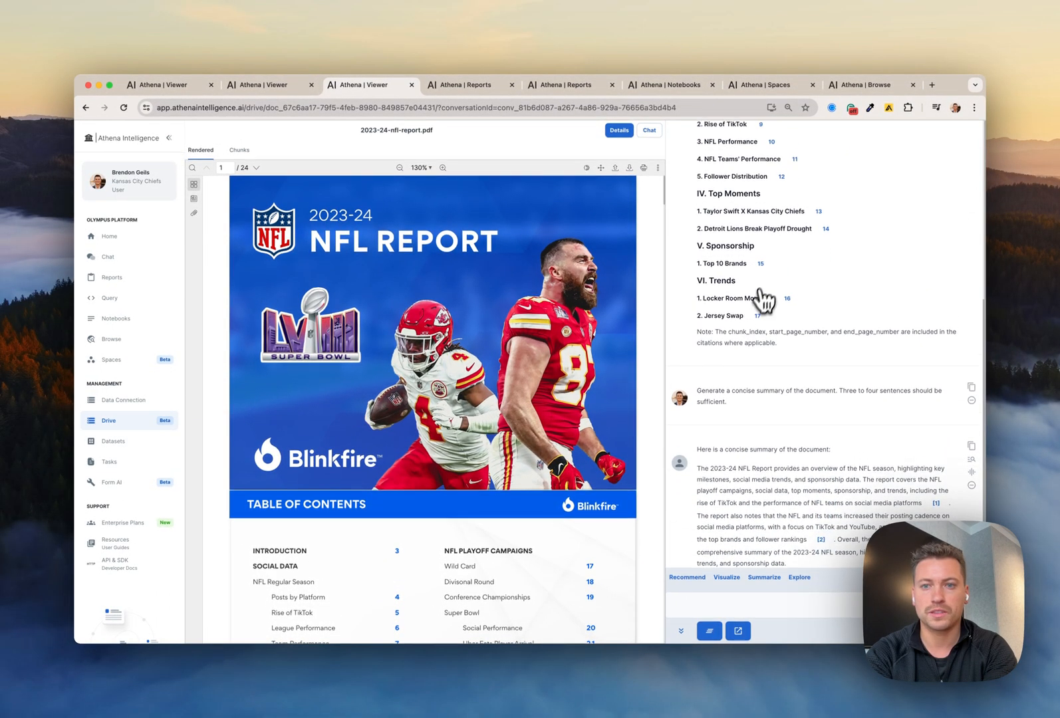
mouse_move(480, 291)
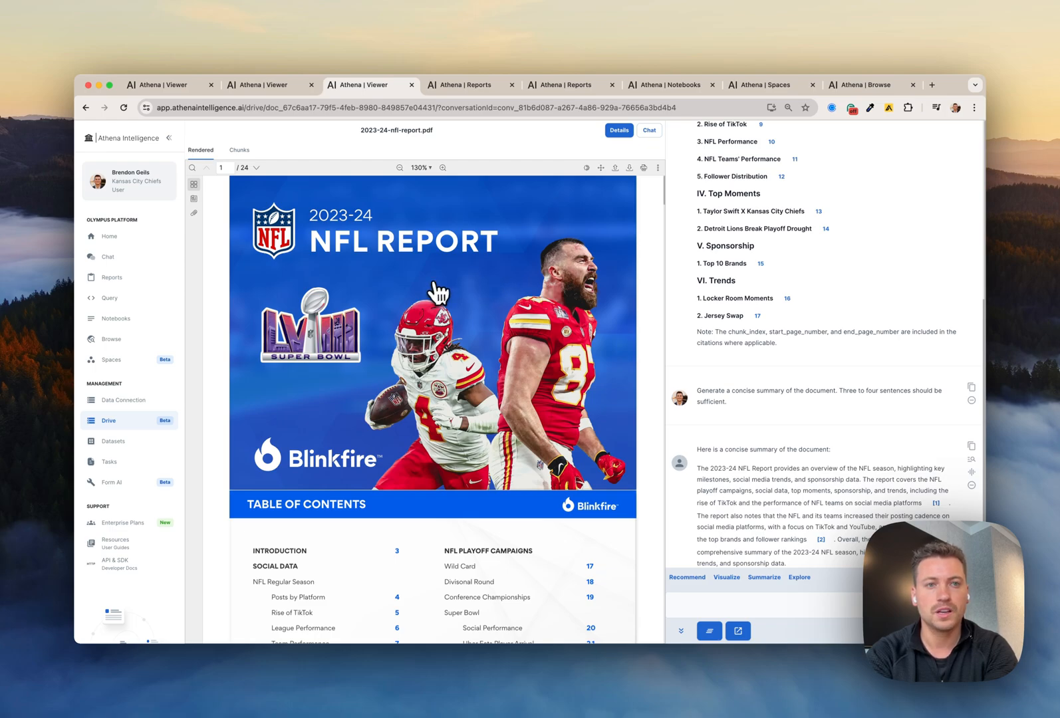
mouse_move(463, 122)
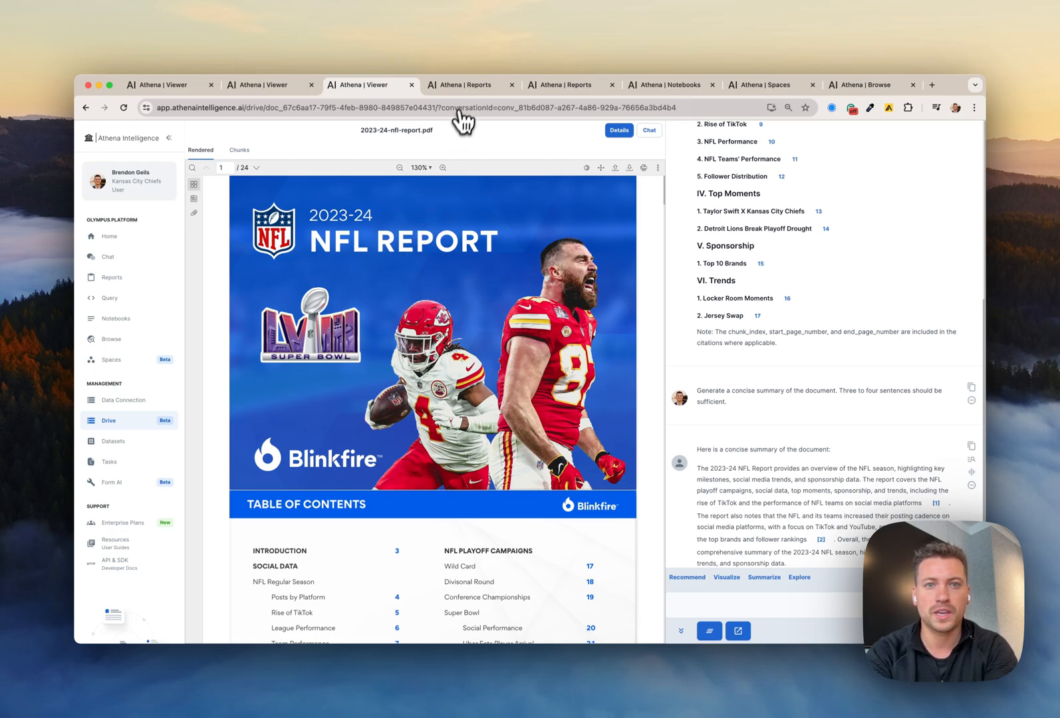
mouse_move(194, 266)
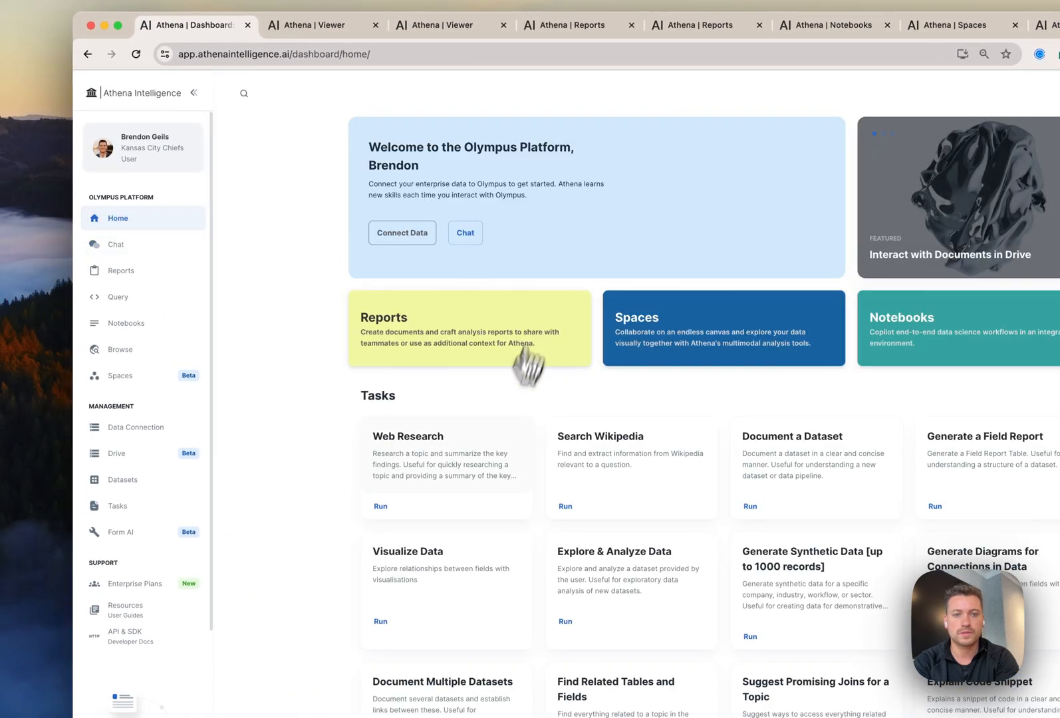
Run the Web Research task and send an NFL team highlights research topic.
left_click(380, 507)
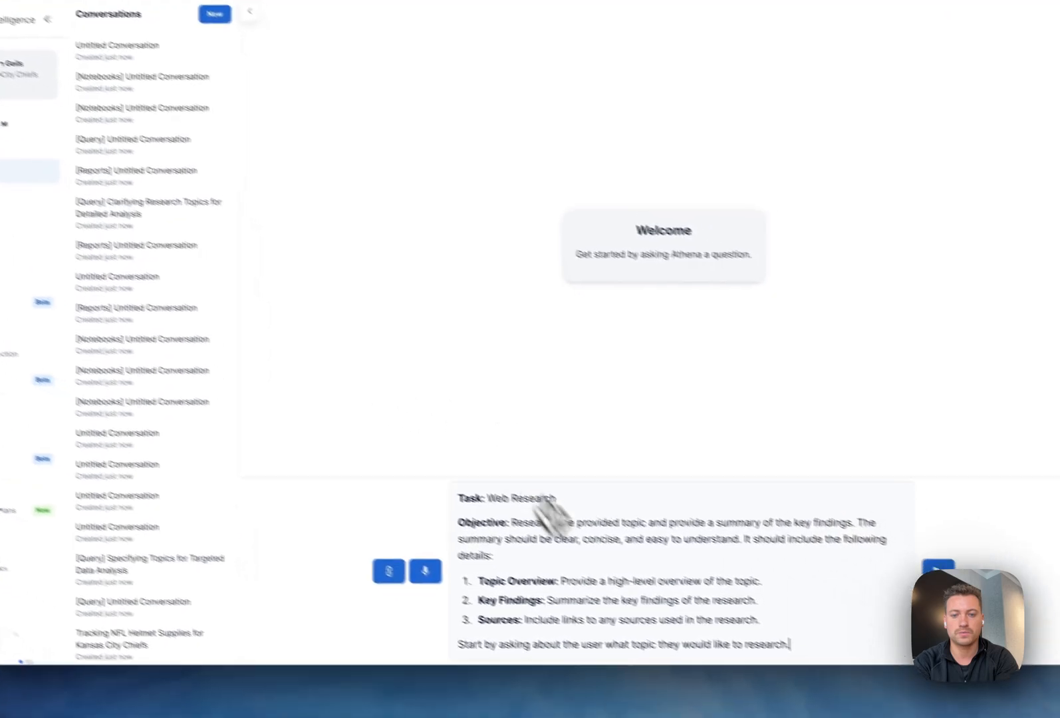
type("@")
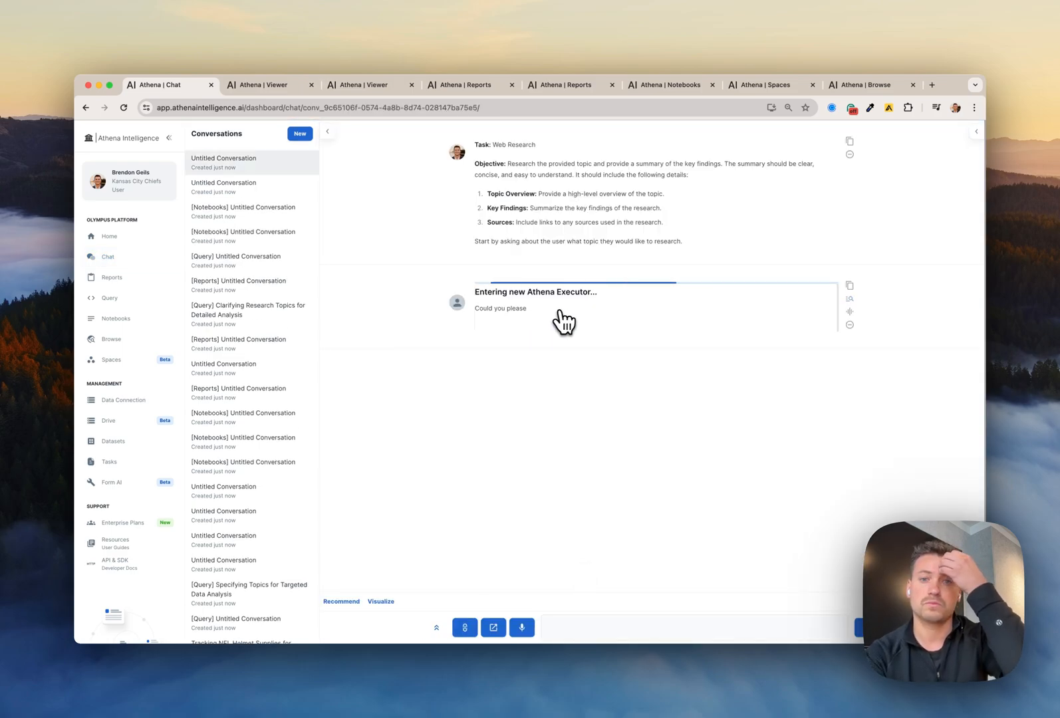
type("NFL team highlights")
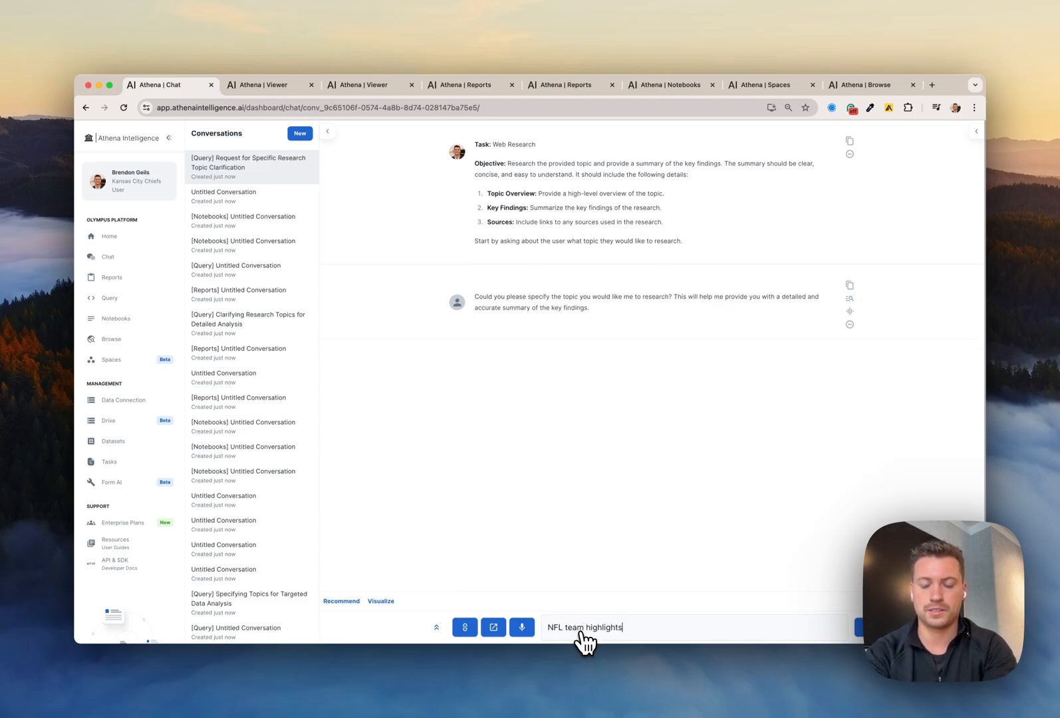
type("and da")
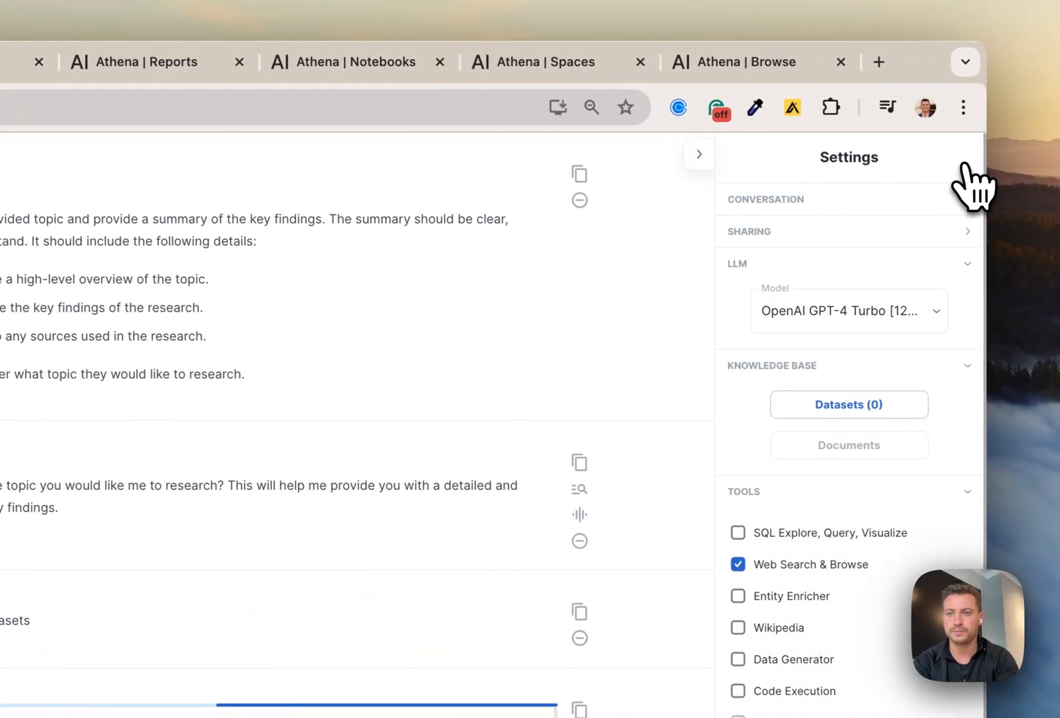
mouse_move(812, 338)
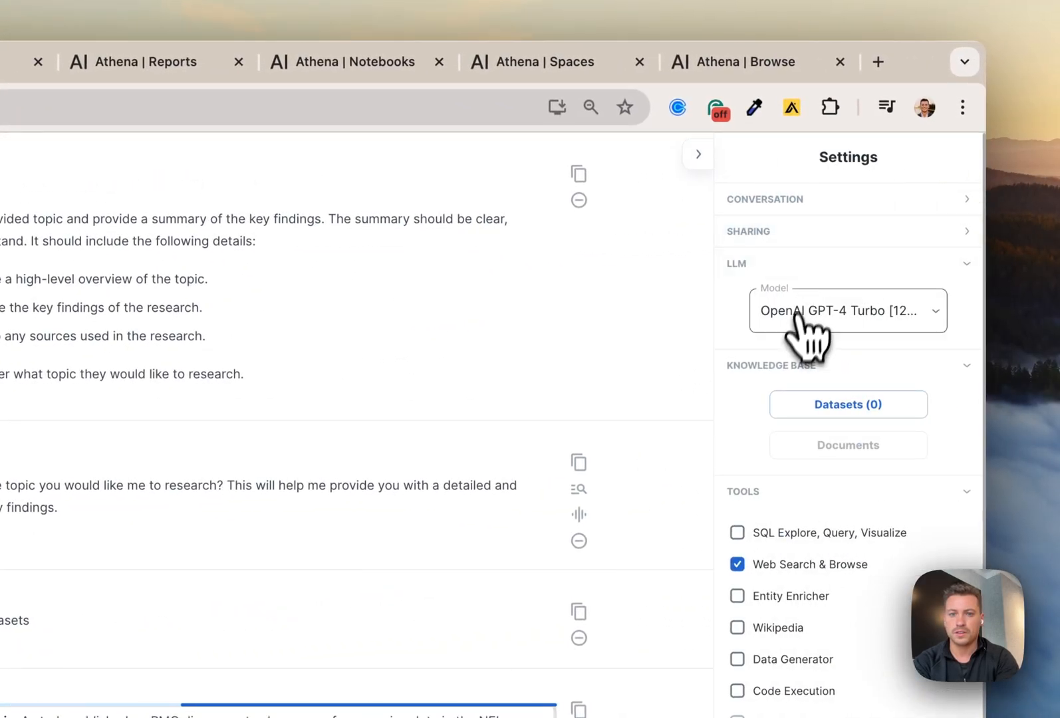
Switch the chat model from OpenAI GPT-4 Turbo to Groq Llama3 70B [8k].
left_click(846, 310)
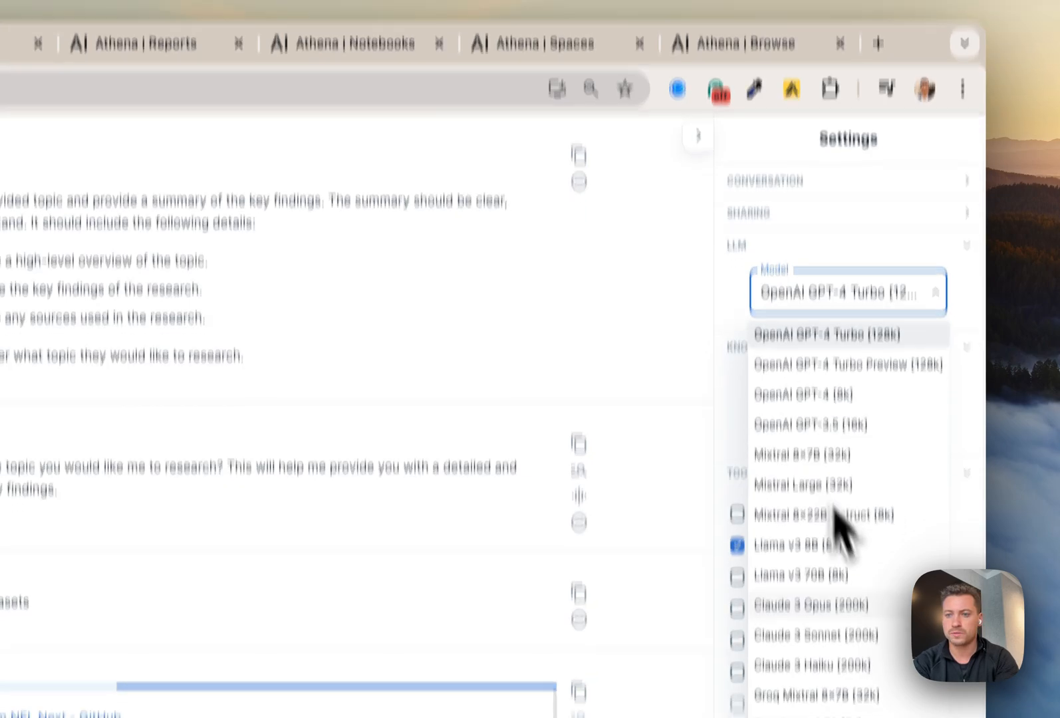
scroll("down", 3)
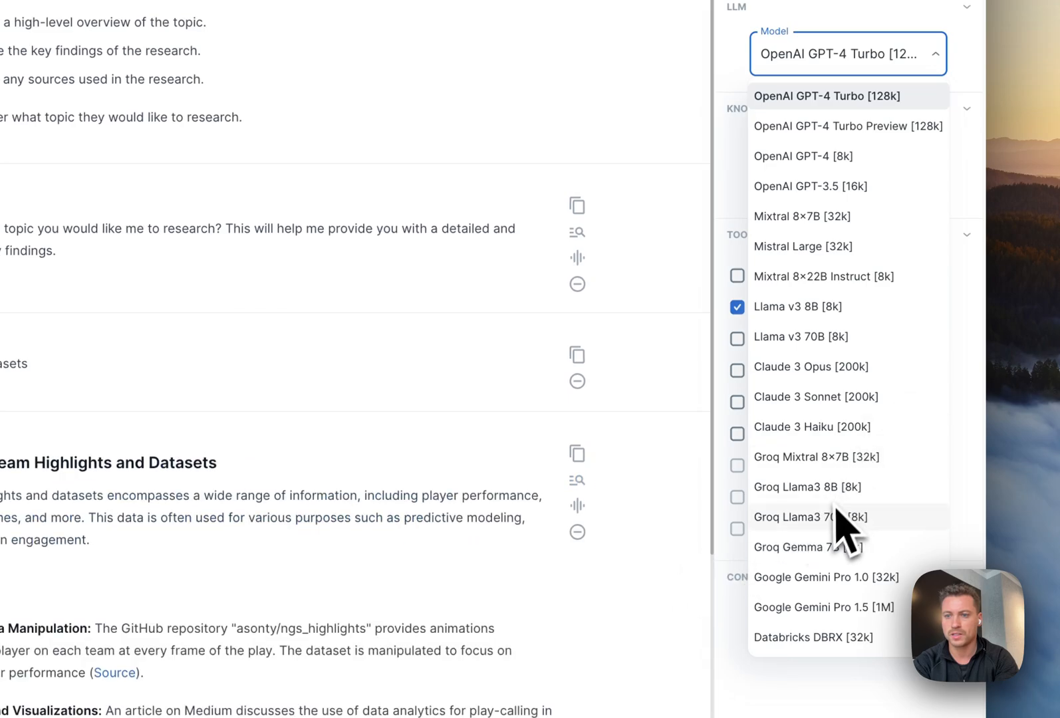
left_click(809, 546)
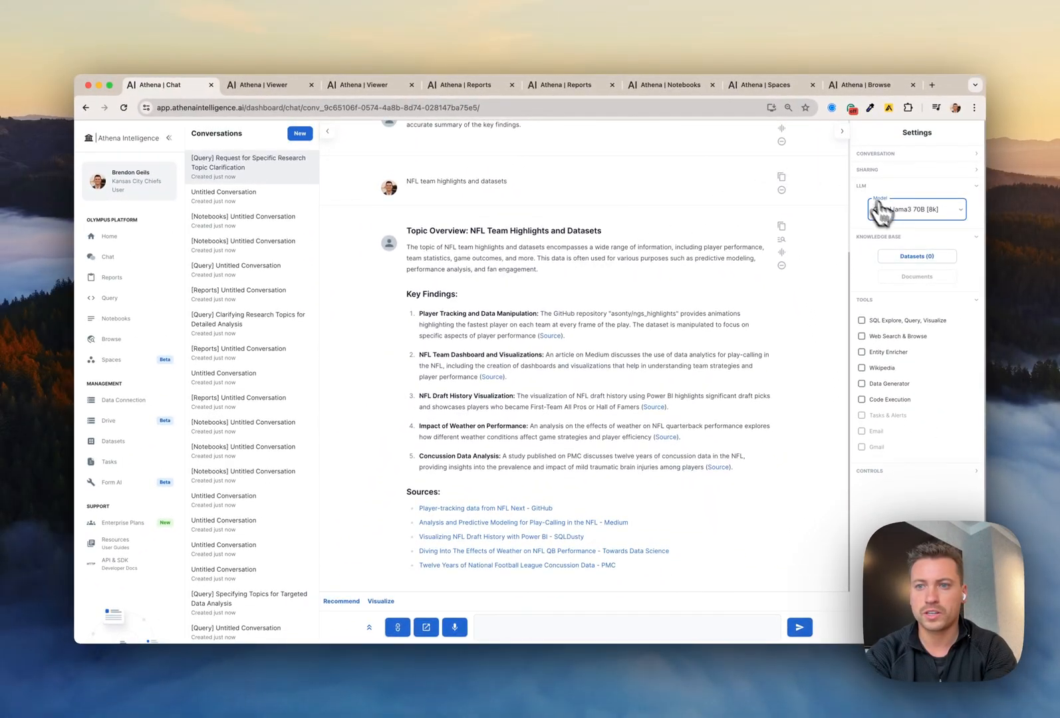
type("summarize and generate o")
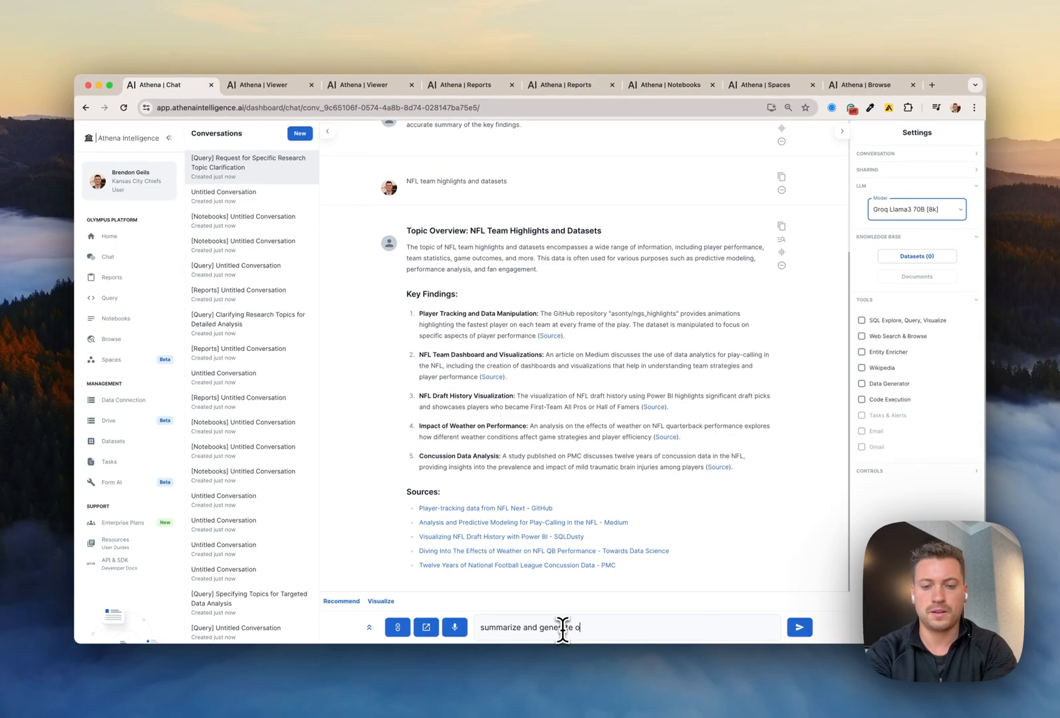
Ask for a summary plus SQL and Python analysis code, then explore the SQL.
type("some sql and python")
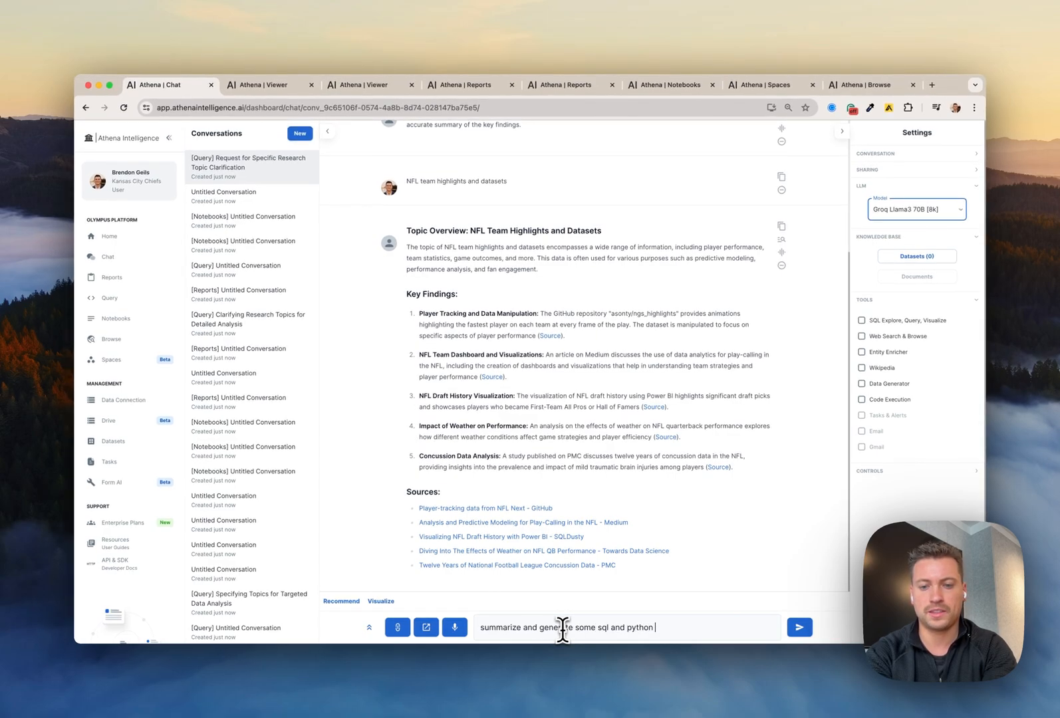
type("to analyze thes")
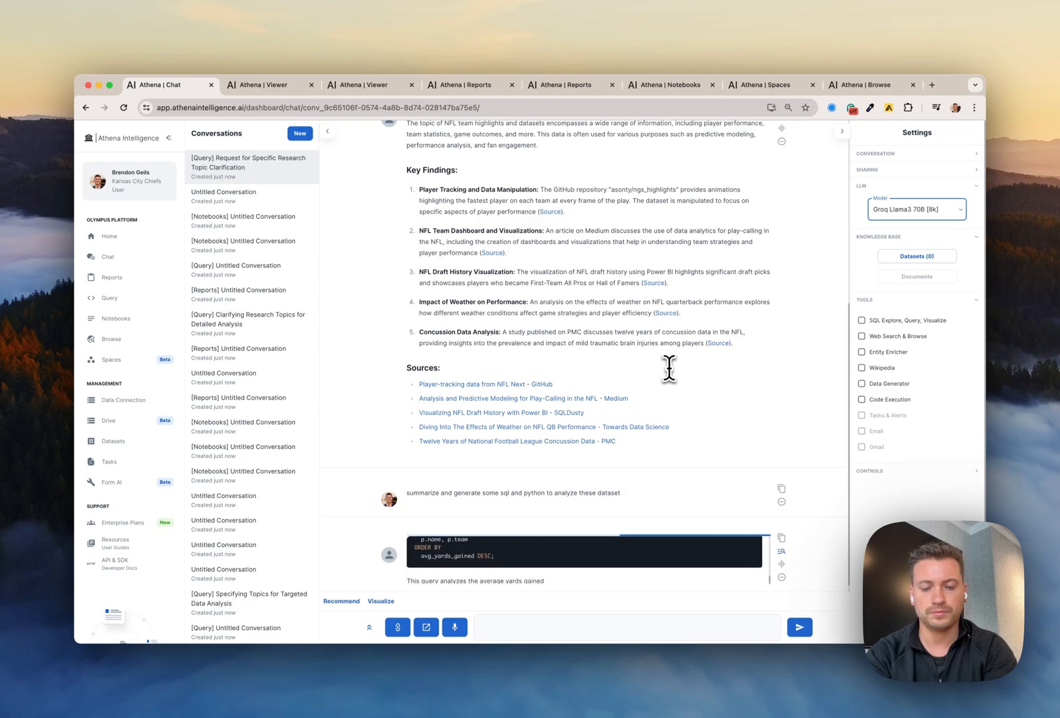
scroll("down", 3)
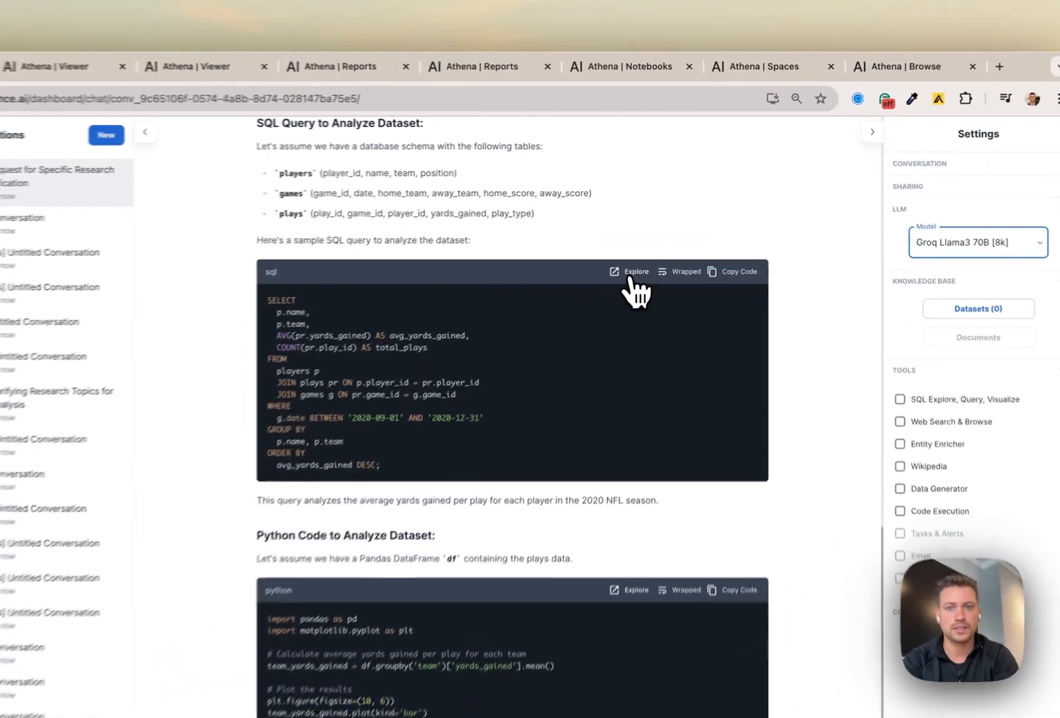
left_click(634, 271)
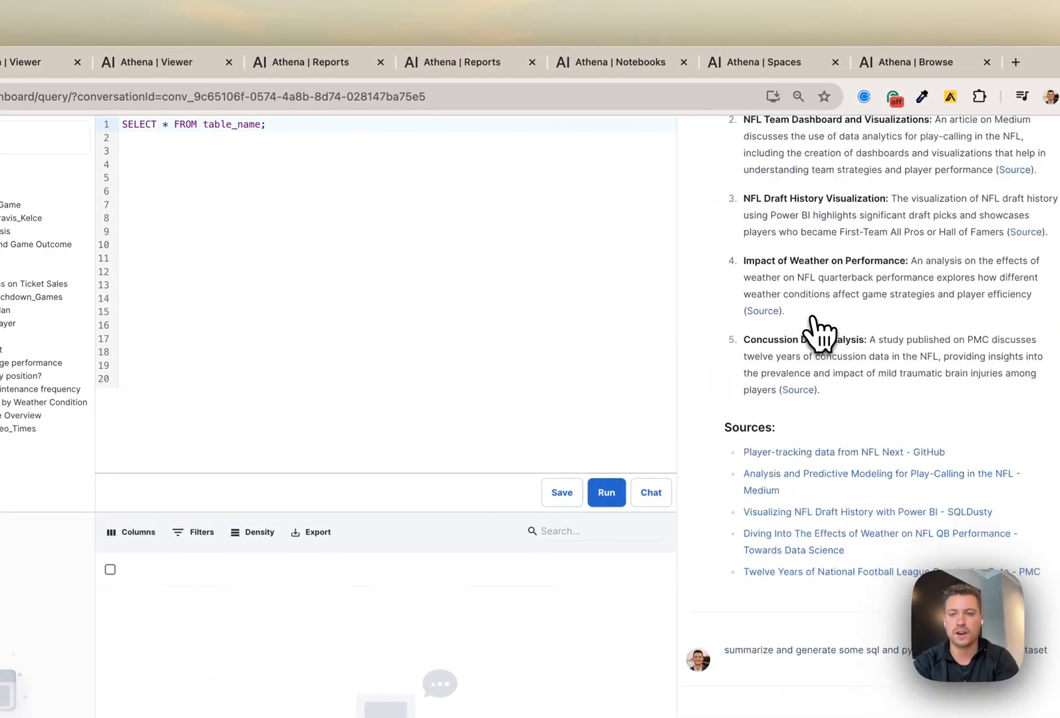
Explore the kc_chiefs_video_analysis upload from the Workbench panel.
scroll("down", 3)
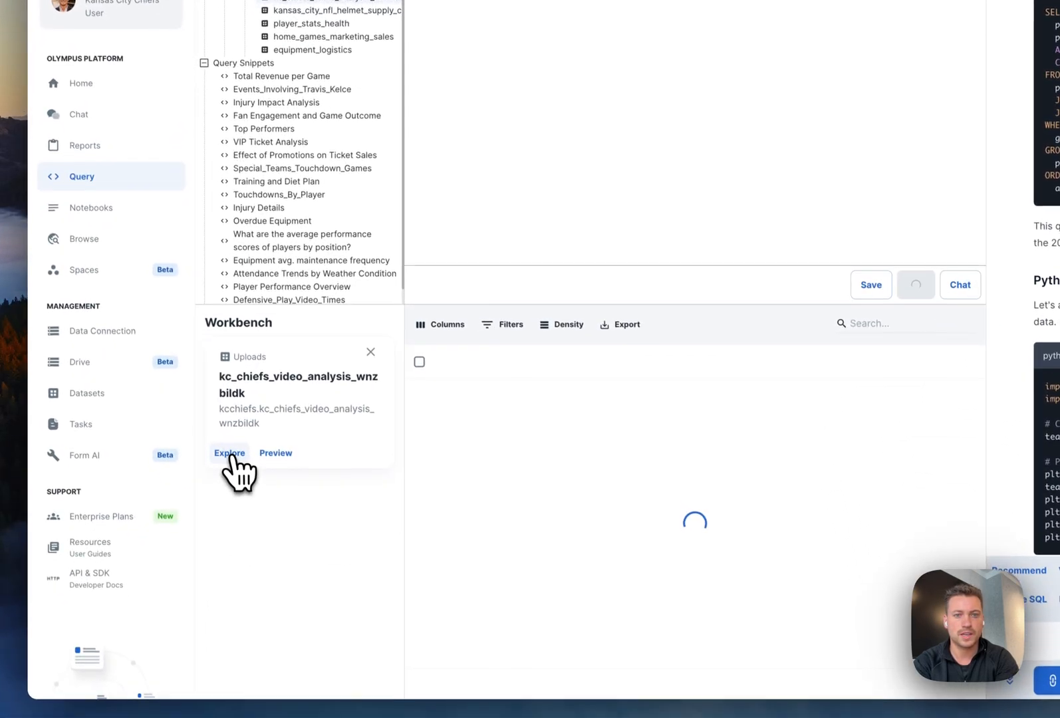
left_click(229, 453)
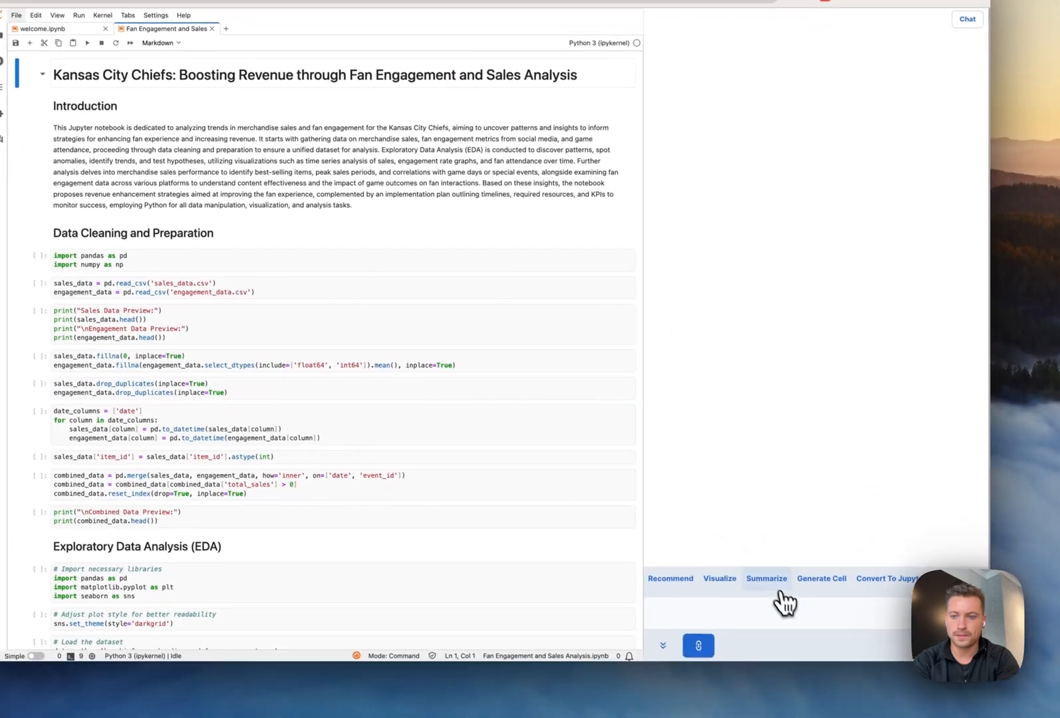
Summarize the Chiefs Fan Engagement and Sales Analysis notebook in the chat panel.
left_click(766, 579)
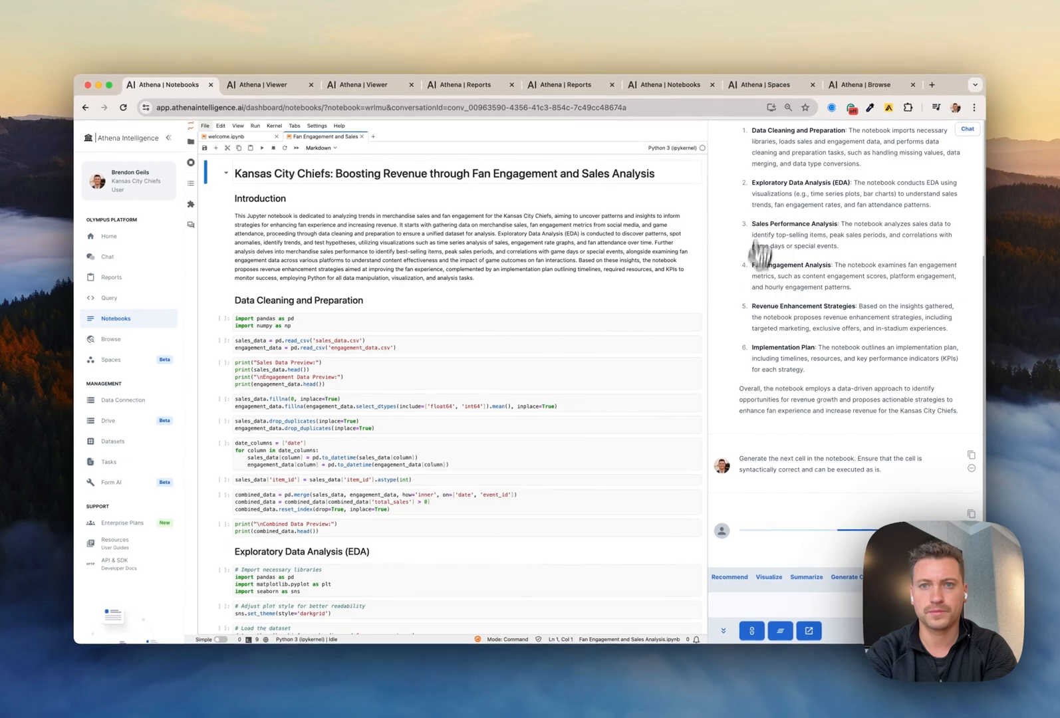
mouse_move(669, 84)
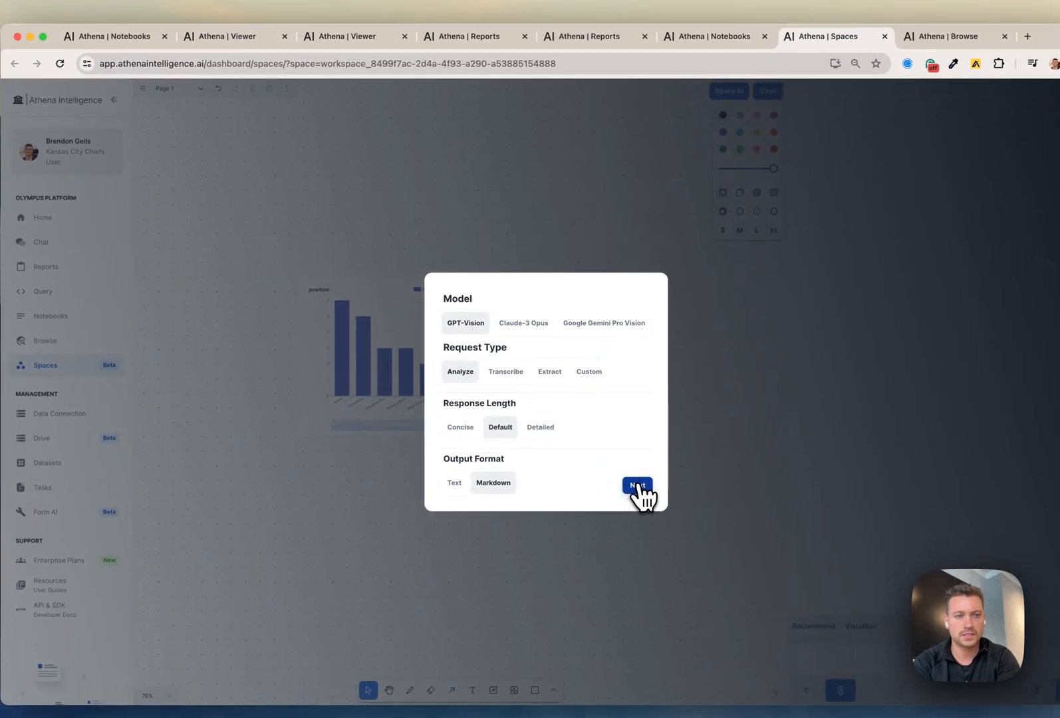
Run Space AI analysis on the injury-count-by-position chart with GPT-Vision, Analyze, Markdown.
left_click(637, 486)
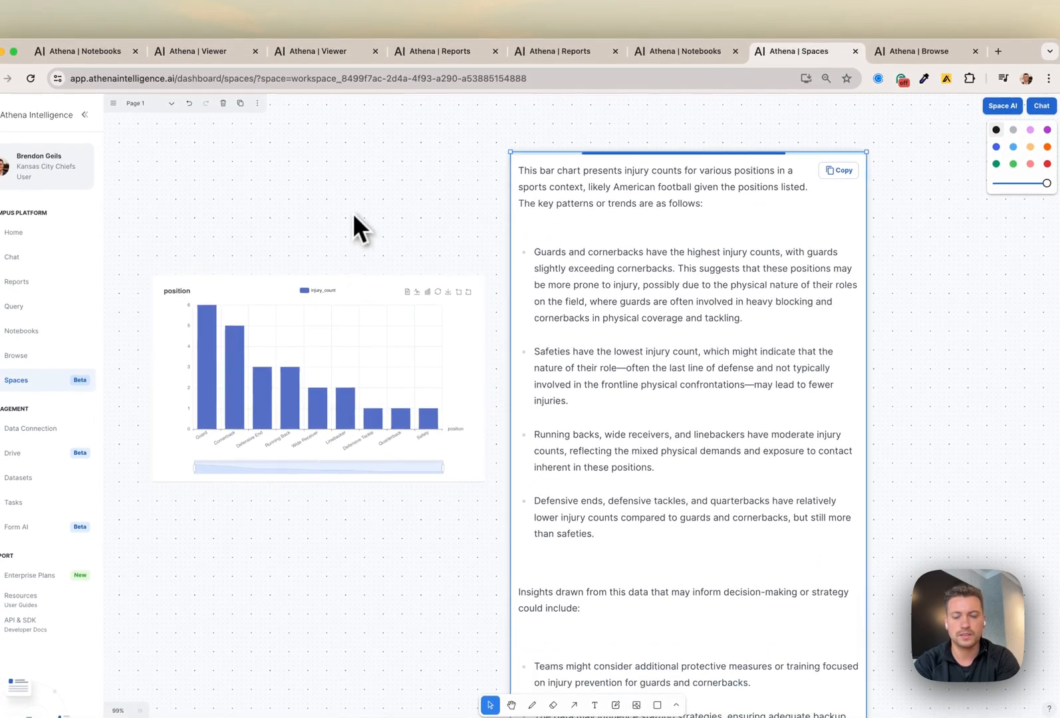
scroll("down", 3)
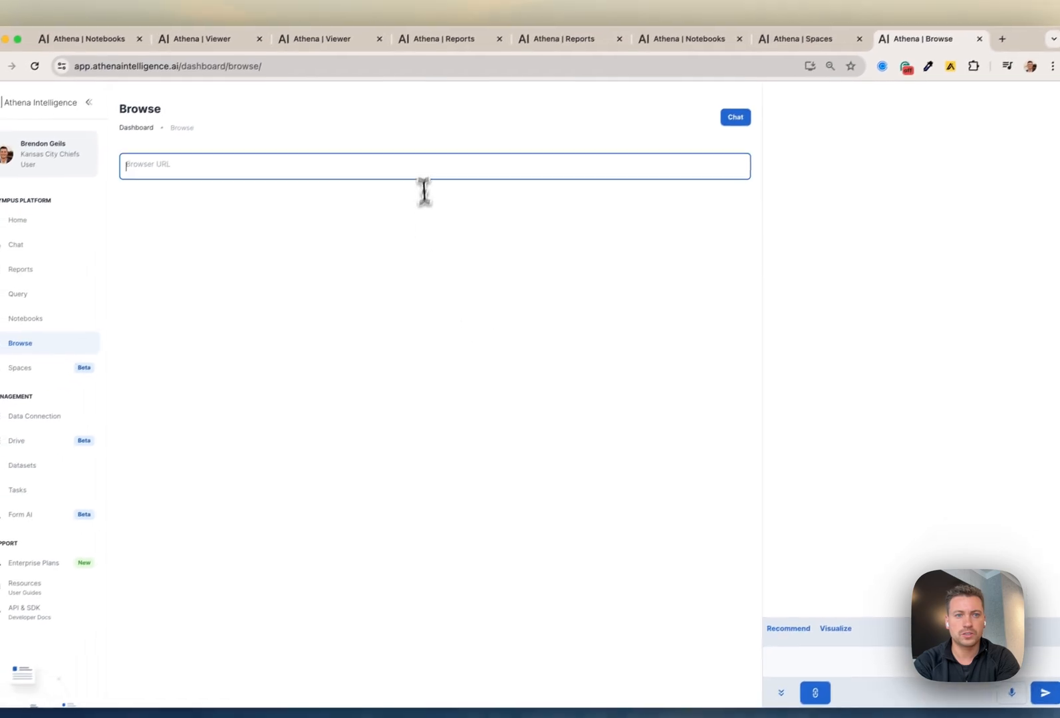
type("https://www.chiefs.com/team/players-roster/")
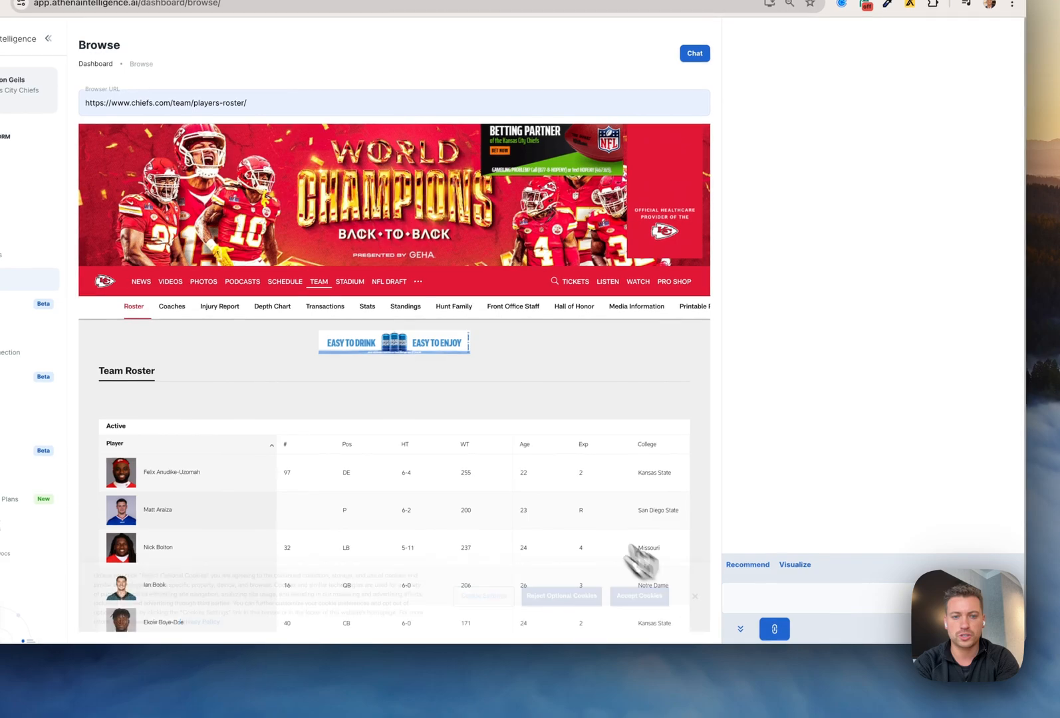
scroll("down", 3)
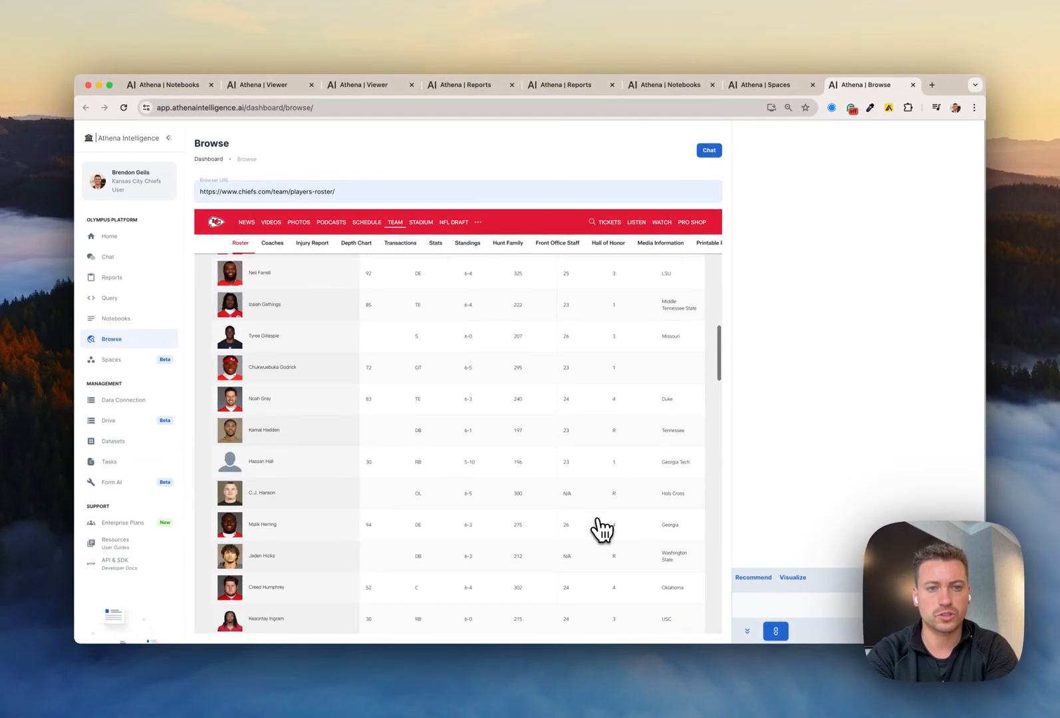
scroll("down", 3)
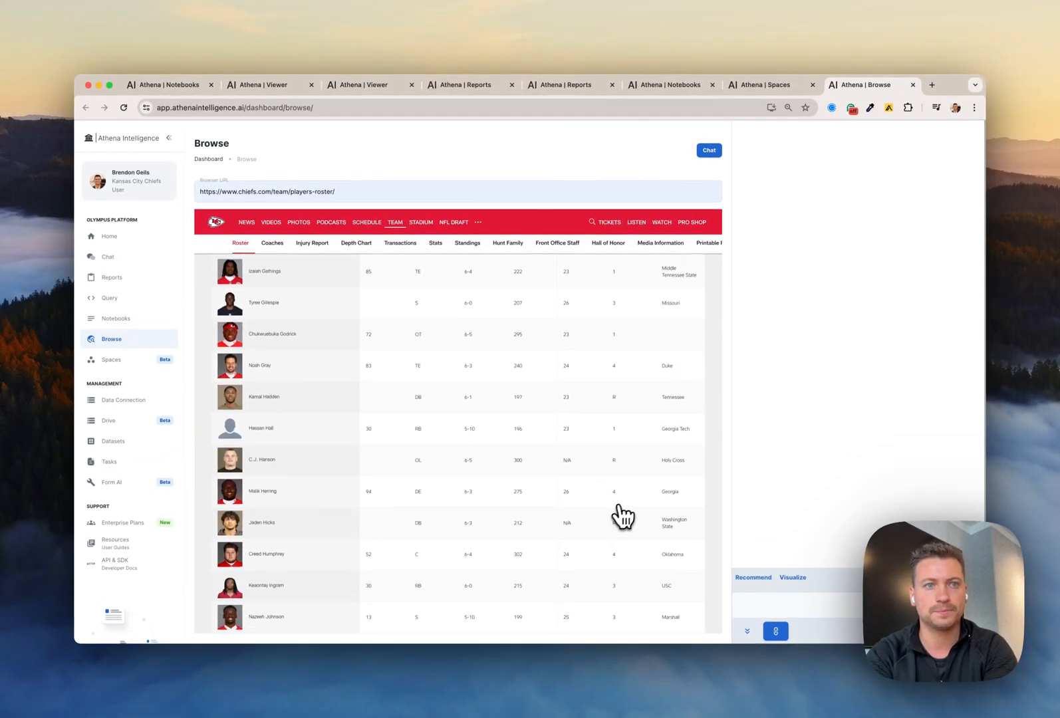